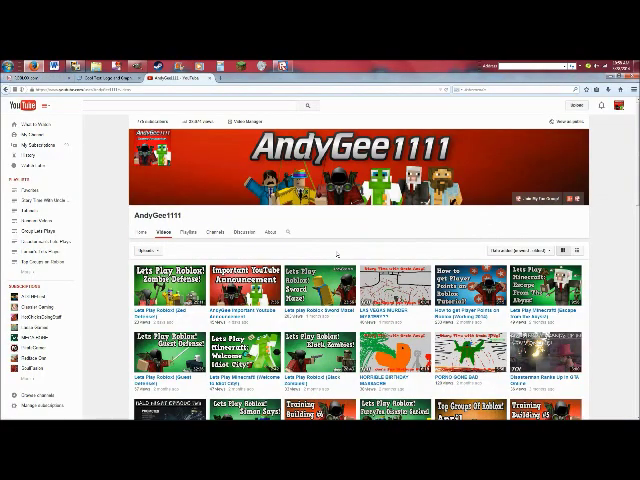
# Step: Scroll down the channel's Videos page to review the existing Let's Play Roblox thumbnails
pyautogui.scroll(-3)
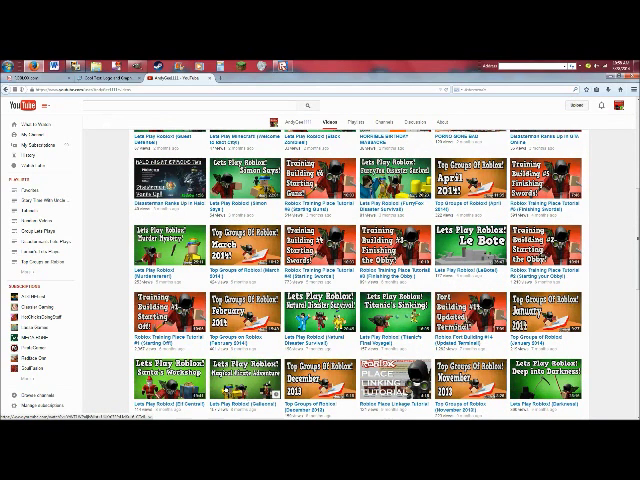
pyautogui.scroll(-3)
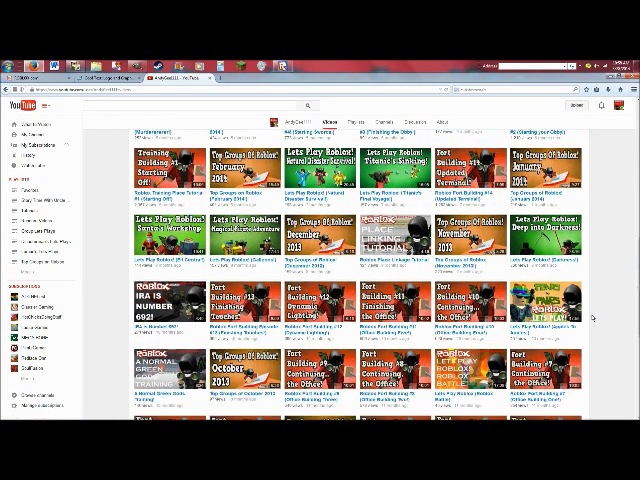
pyautogui.scroll(-3)
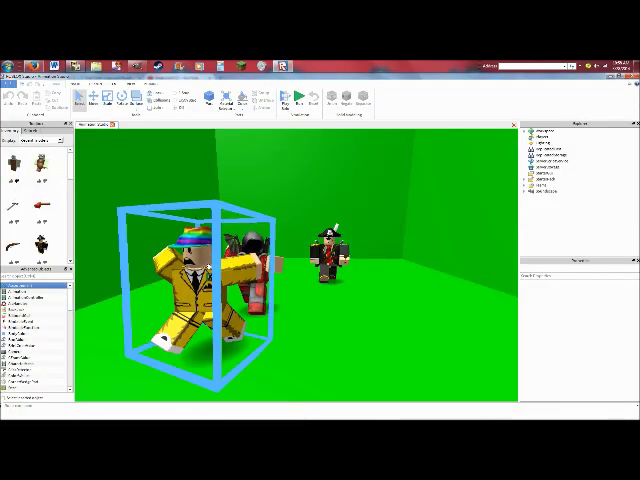
# Step: Move the red character into a crouched rifle pose with the yellow model knocked over
pyautogui.click(570, 164)
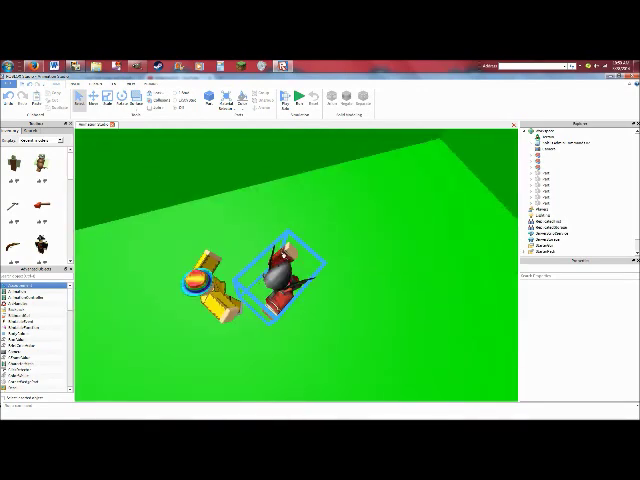
pyautogui.moveTo(280, 276); pyautogui.dragTo(430, 196)
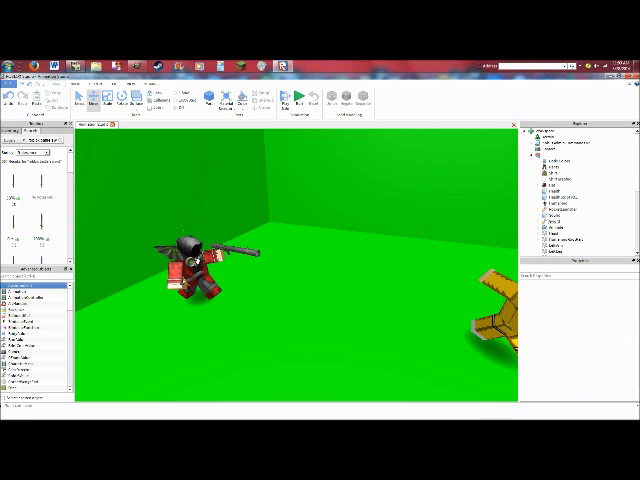
# Step: Rotate the red character's limbs so it crouches with the gun raised at the green wall
pyautogui.click(196, 260)
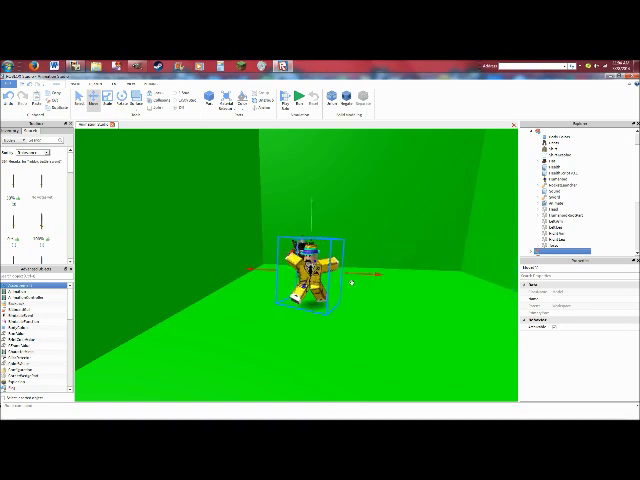
# Step: Drag the yellow character upright into the middle of the green room with arms spread
pyautogui.moveTo(304, 278); pyautogui.dragTo(444, 284)
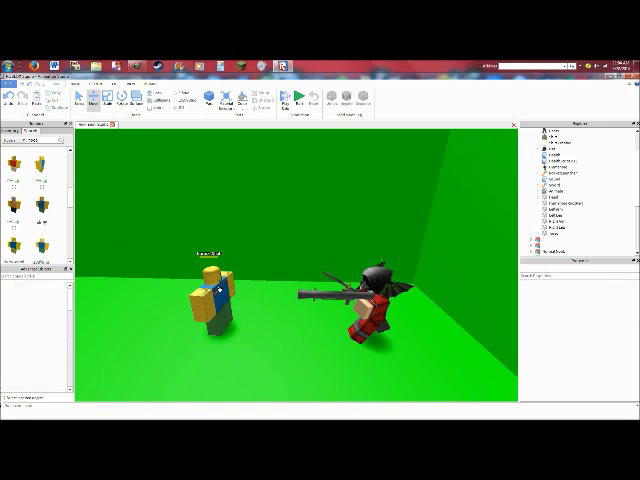
# Step: Place a classic blocky character opposite the red gun-holding character
pyautogui.click(218, 296)
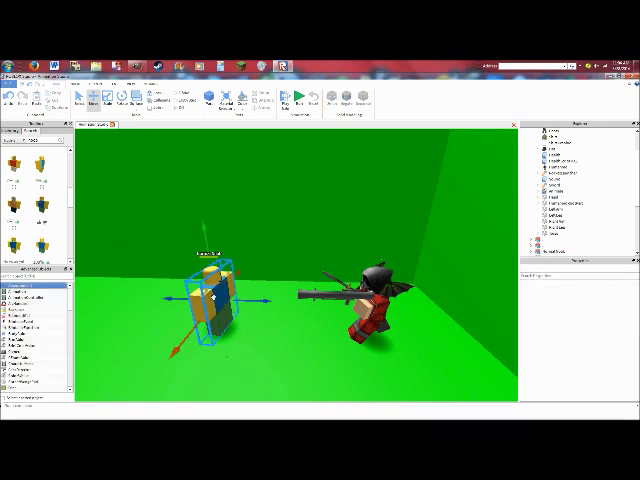
# Step: Position the named blocky figure in the foreground facing the crouched red rifleman
pyautogui.click(560, 256)
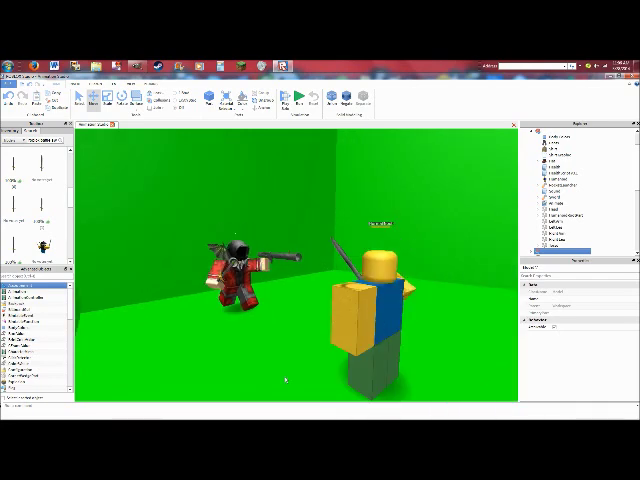
pyautogui.moveTo(170, 160)
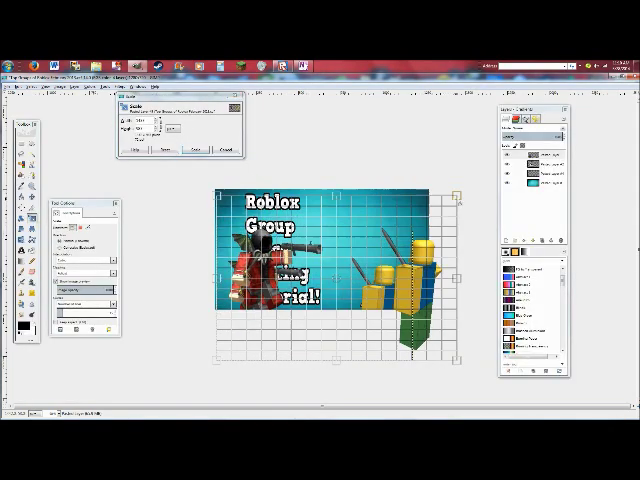
# Step: Leave the resized Roblox tutorial thumbnail in GIMP and bring up the web browser
pyautogui.click(188, 148)
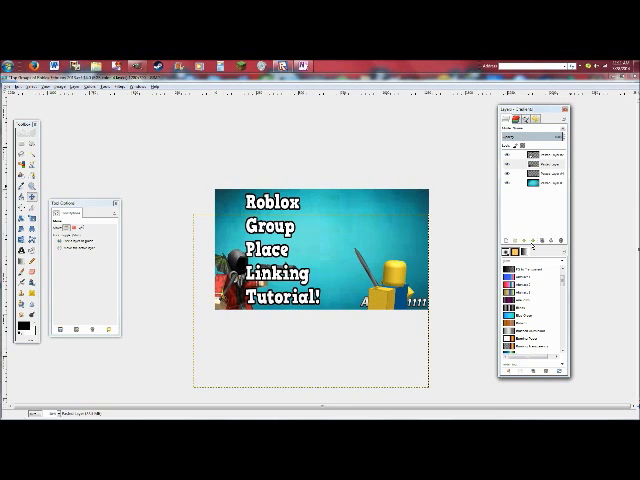
pyautogui.click(538, 160)
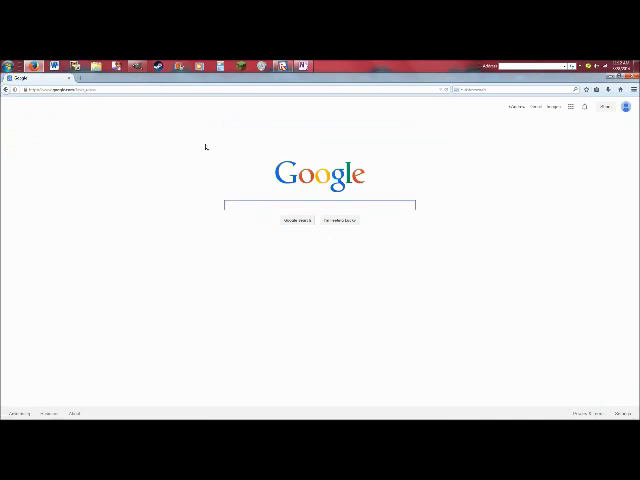
# Step: Search Google for 'cool text' and browse CoolText's logo styles for the title
pyautogui.write('cool text')
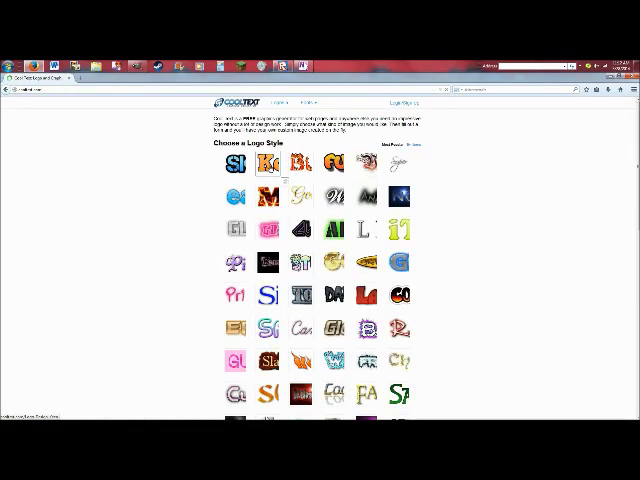
pyautogui.scroll(-3)
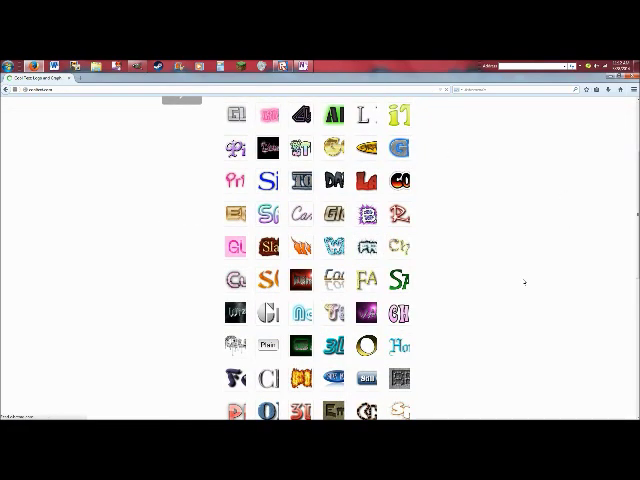
pyautogui.scroll(-3)
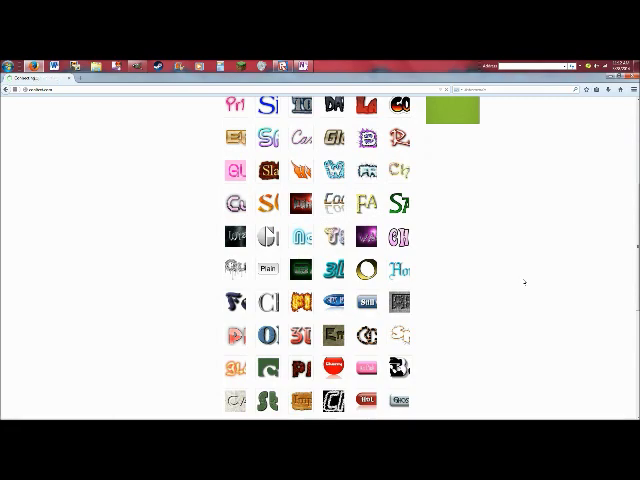
pyautogui.scroll(-3)
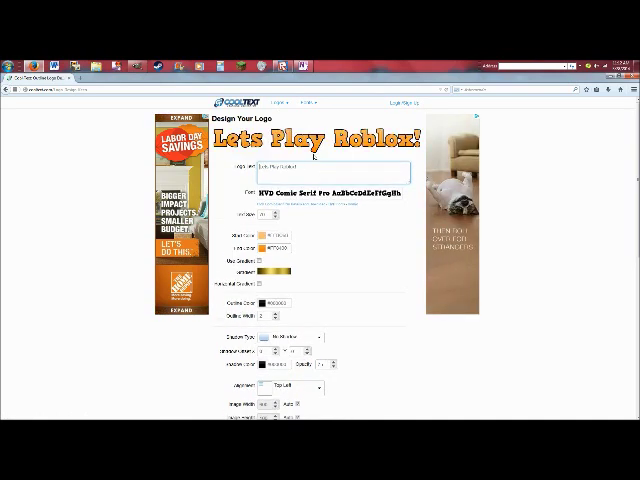
# Step: Choose a pale text colour with dark outline for the 'Lets Play Roblox!' logo and regenerate it
pyautogui.click(260, 232)
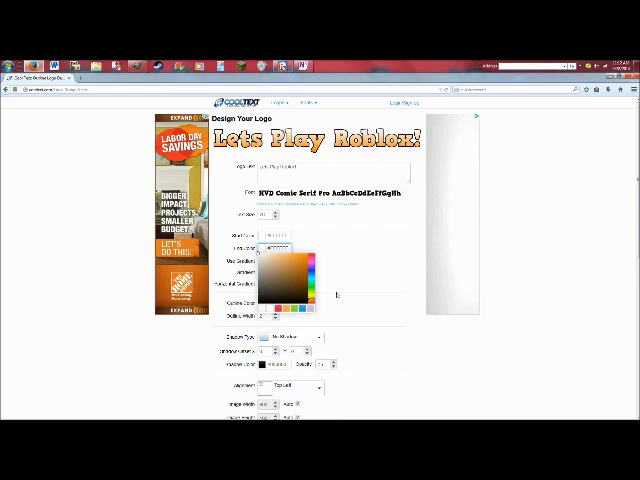
pyautogui.scroll(-3)
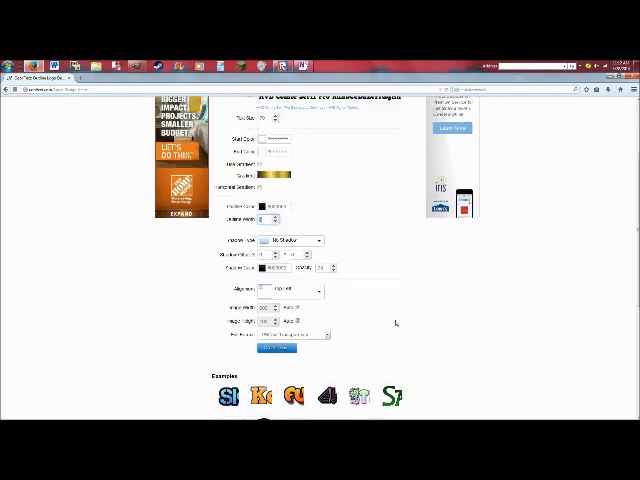
pyautogui.scroll(3)
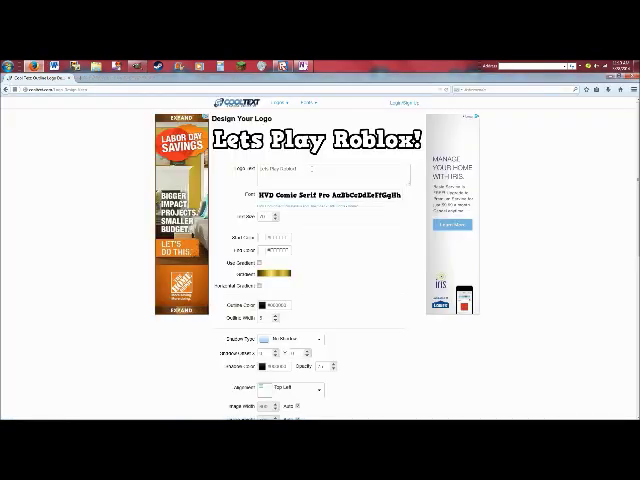
# Step: Place the 'Lets Play Roblox!' title layer at the top and add the 'Roblox Battle!' text layer beneath
pyautogui.click(290, 168)
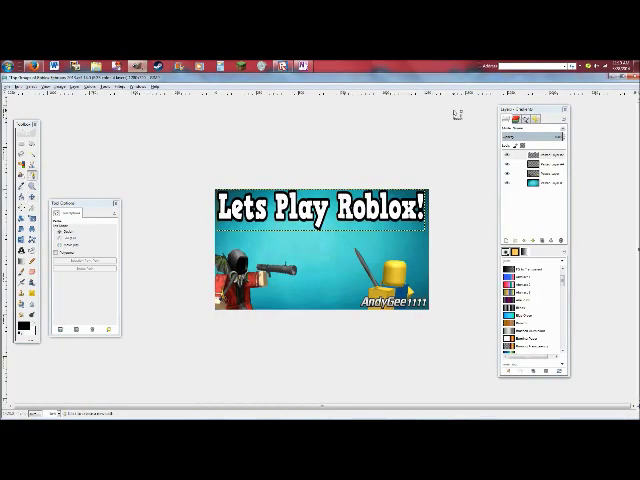
pyautogui.rightClick(540, 160)
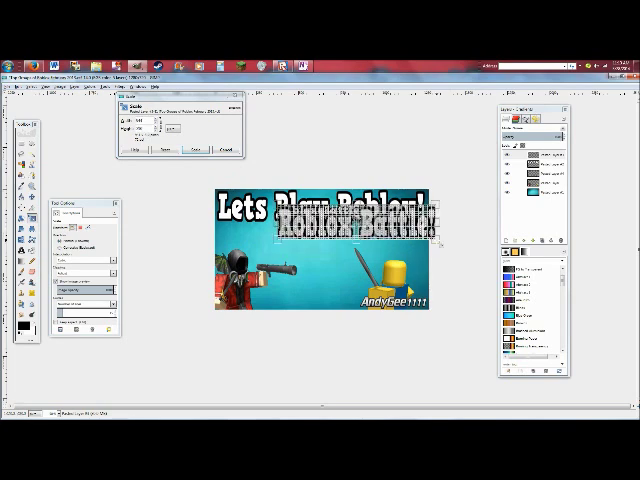
# Step: Confirm the layer dialog so 'Roblox Battle!' sits below the 'Lets Play Roblox!' title
pyautogui.click(188, 148)
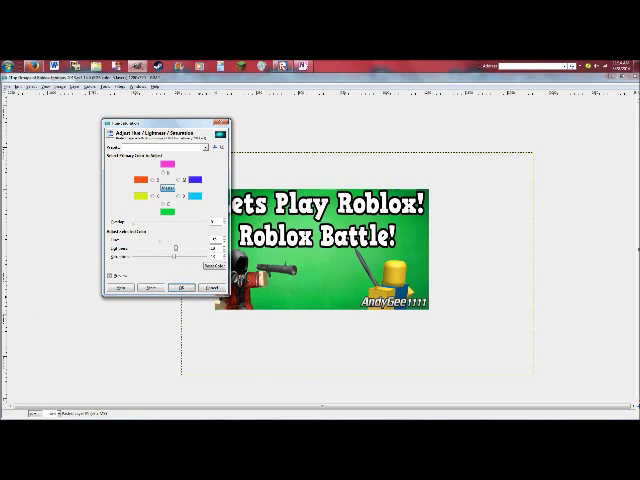
# Step: Adjust the thumbnail's Hue-Saturation sliders and apply the new colours
pyautogui.moveTo(160, 128); pyautogui.dragTo(64, 110)
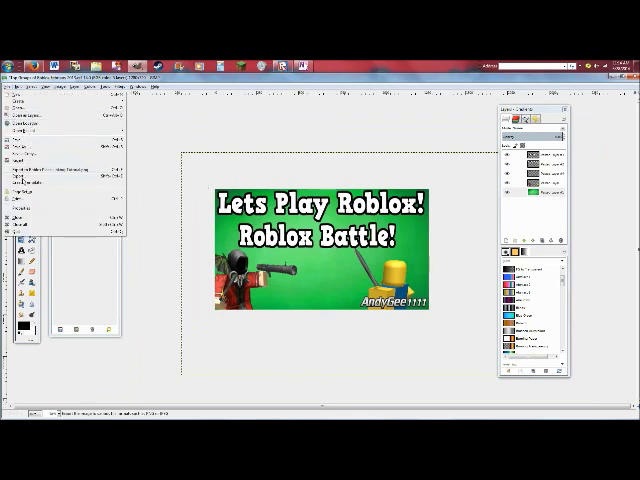
# Step: Export the finished Roblox Battle thumbnail as a PNG via File > Export As
pyautogui.click(24, 114)
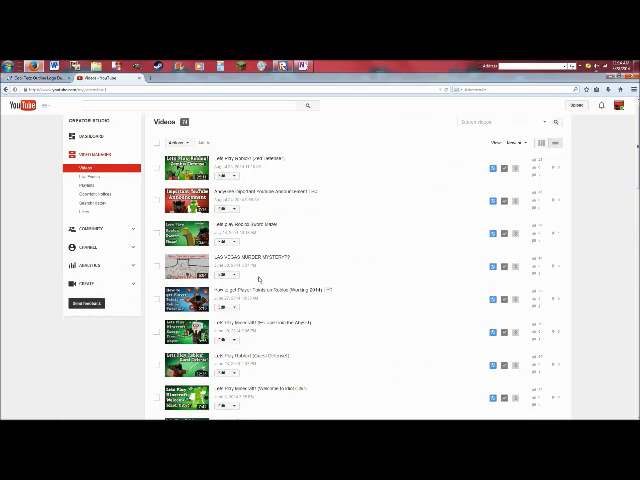
# Step: Scroll the Video Manager list down to the Let's Play Roblox (Roblox Battle) video
pyautogui.scroll(-3)
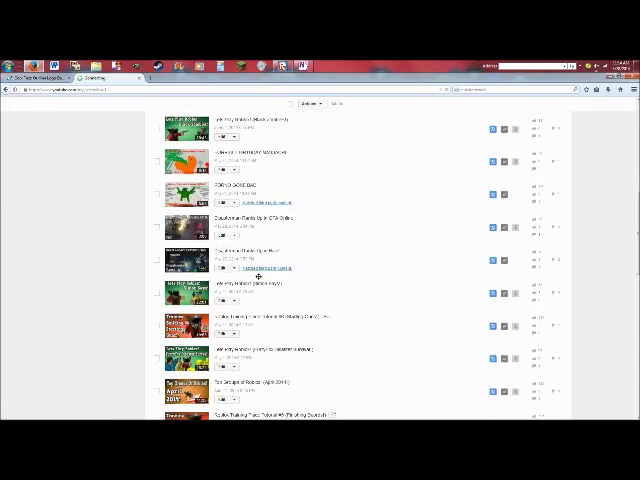
pyautogui.scroll(-3)
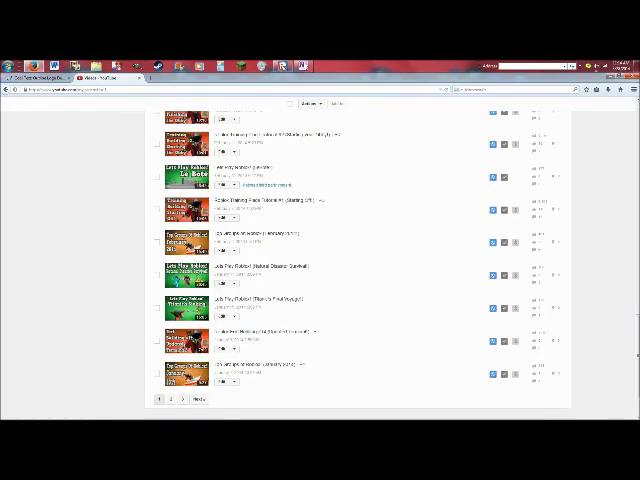
pyautogui.scroll(-3)
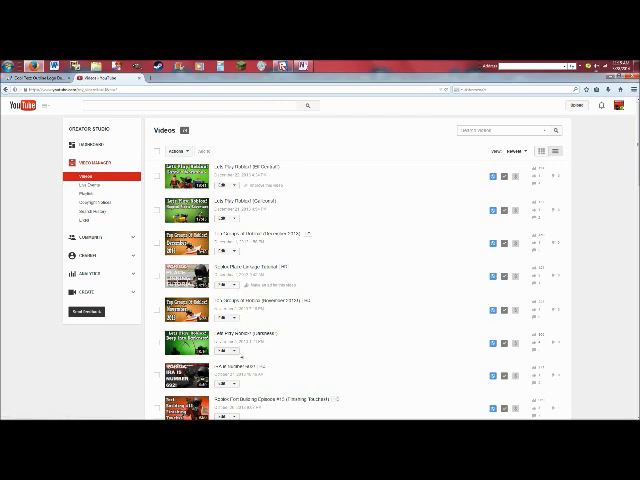
pyautogui.scroll(-3)
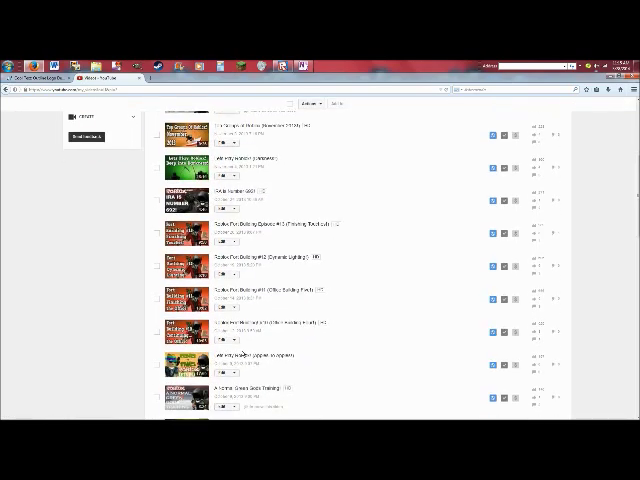
pyautogui.scroll(-3)
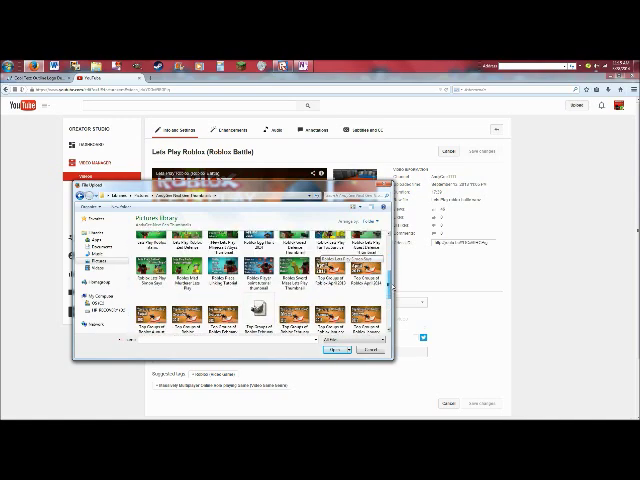
# Step: Select the exported thumbnail PNG from Pictures and upload it as the video's custom thumbnail
pyautogui.scroll(-3)
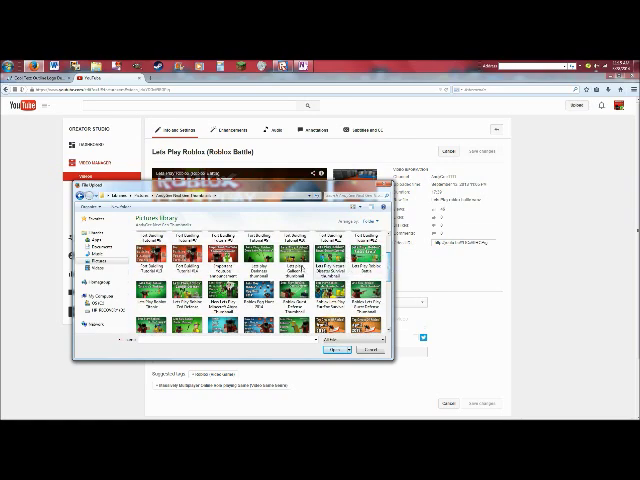
pyautogui.click(364, 260)
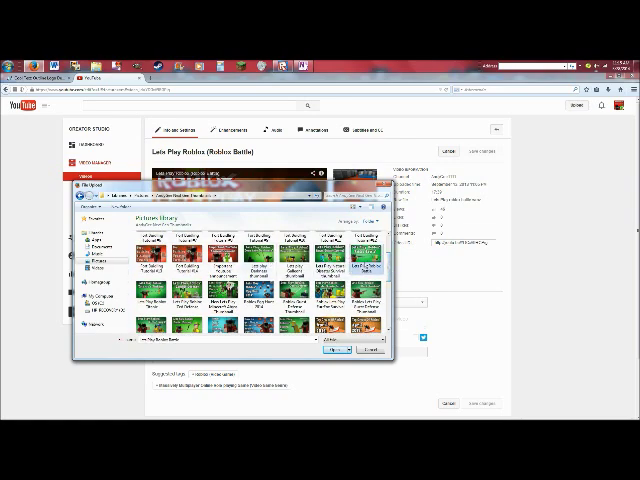
pyautogui.click(340, 350)
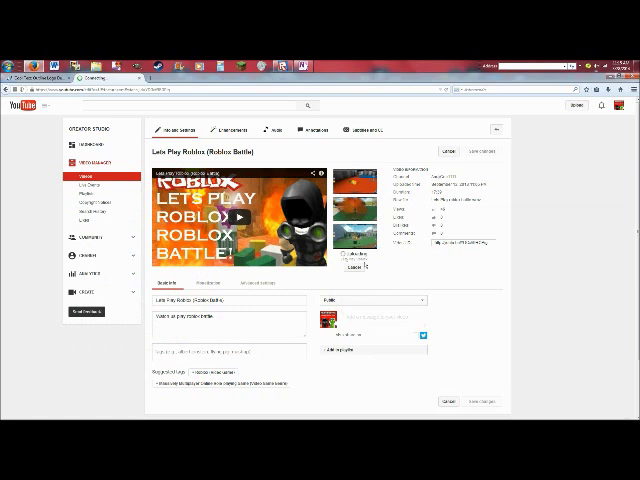